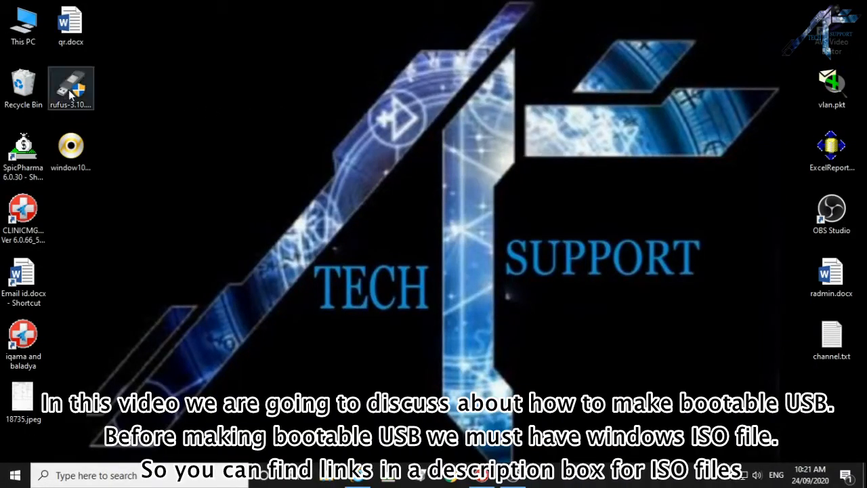
{"action": "mouse_move", "coordinate": [71, 88]}
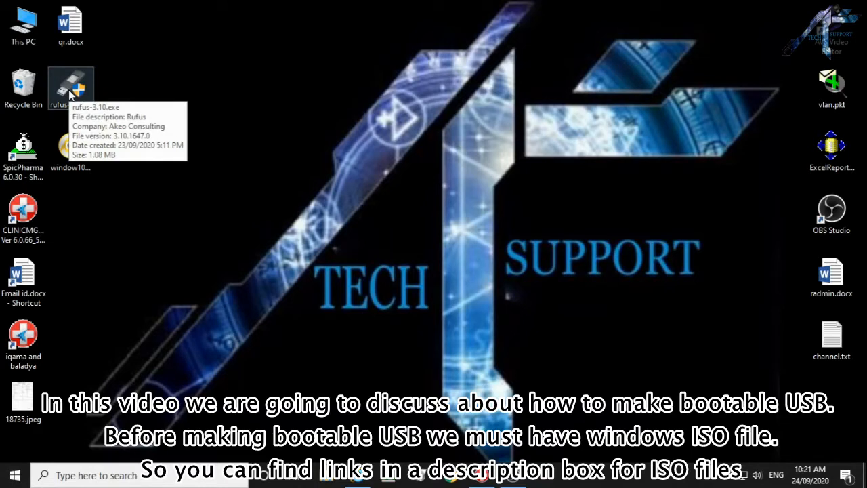
{"action": "mouse_move", "coordinate": [163, 91]}
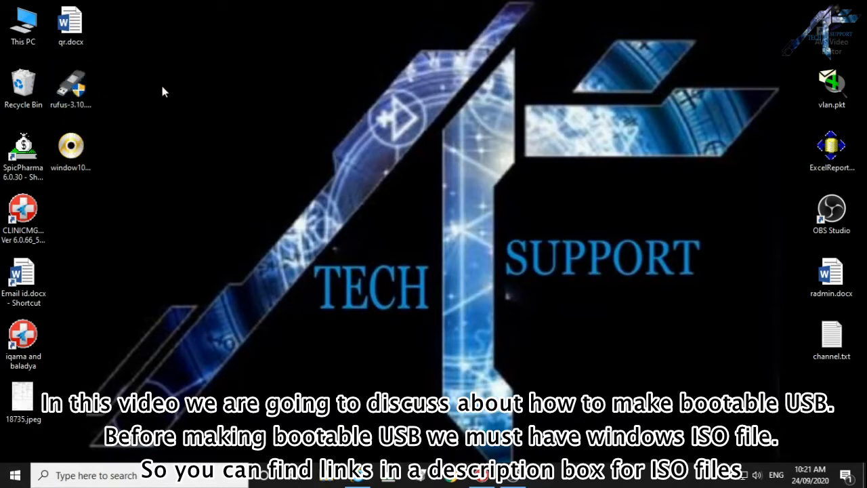
{"action": "mouse_move", "coordinate": [129, 95]}
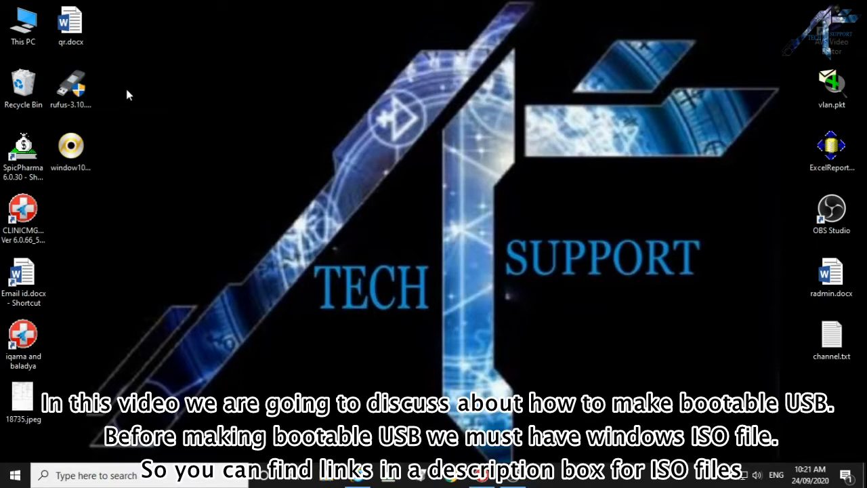
- Launch Rufus 3.10 from its desktop icon
{"action": "left_click", "coordinate": [71, 88]}
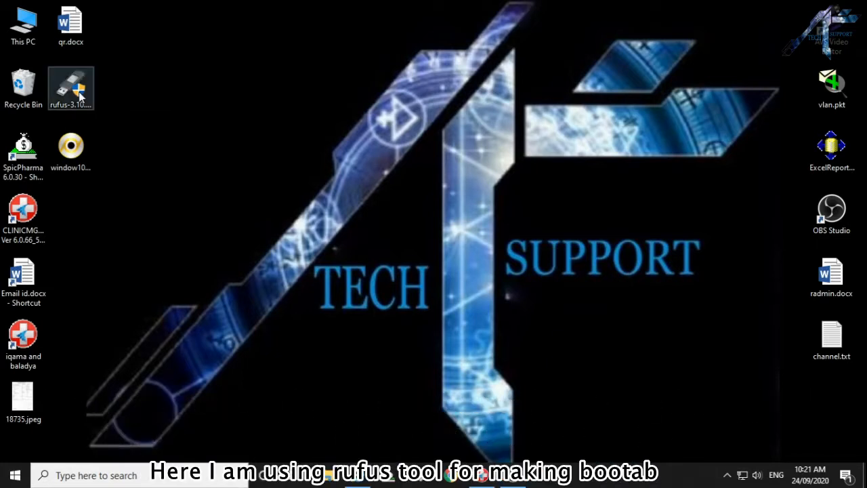
{"action": "mouse_move", "coordinate": [71, 88]}
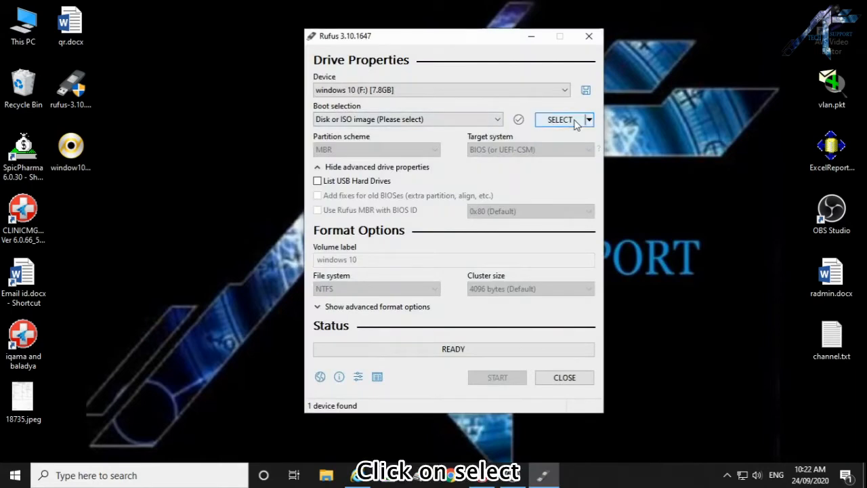
- Load window10.iso from the Desktop folder as the Rufus boot image
{"action": "left_click", "coordinate": [560, 119]}
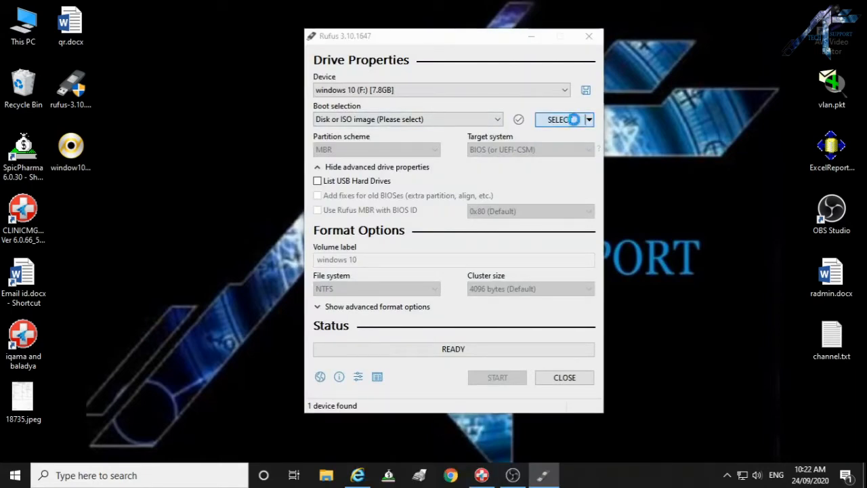
{"action": "left_click", "coordinate": [559, 119]}
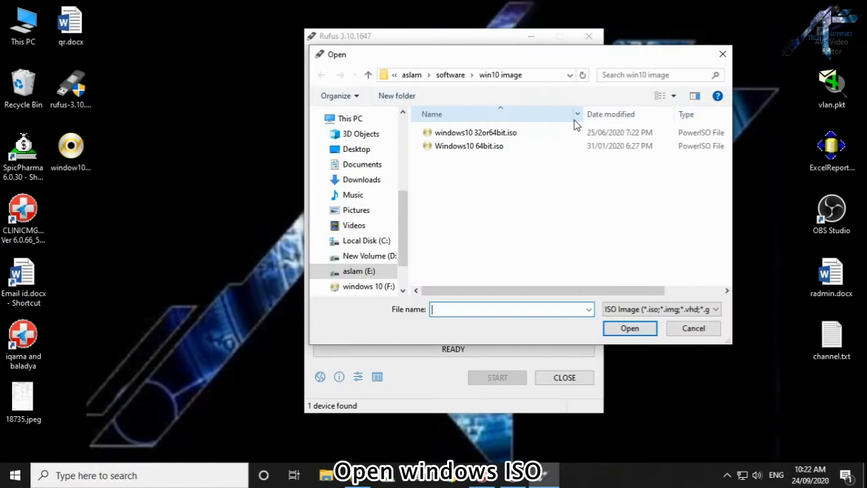
{"action": "left_click", "coordinate": [357, 149]}
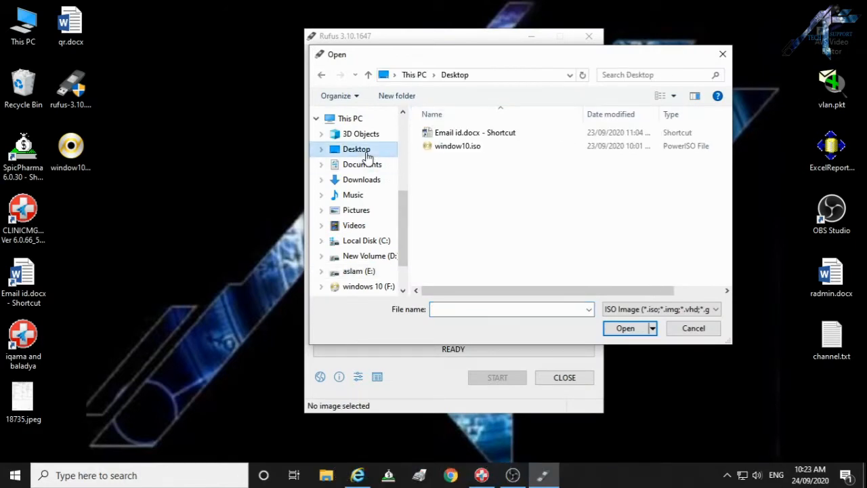
{"action": "left_click", "coordinate": [457, 145]}
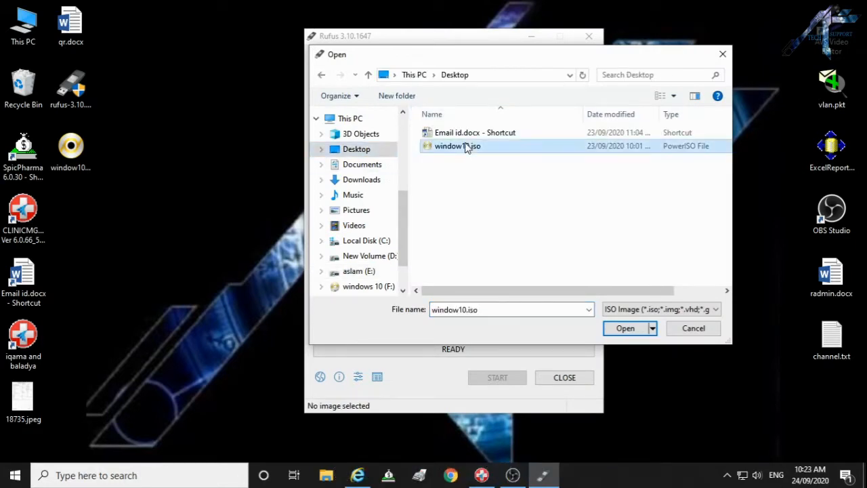
{"action": "left_click", "coordinate": [624, 328]}
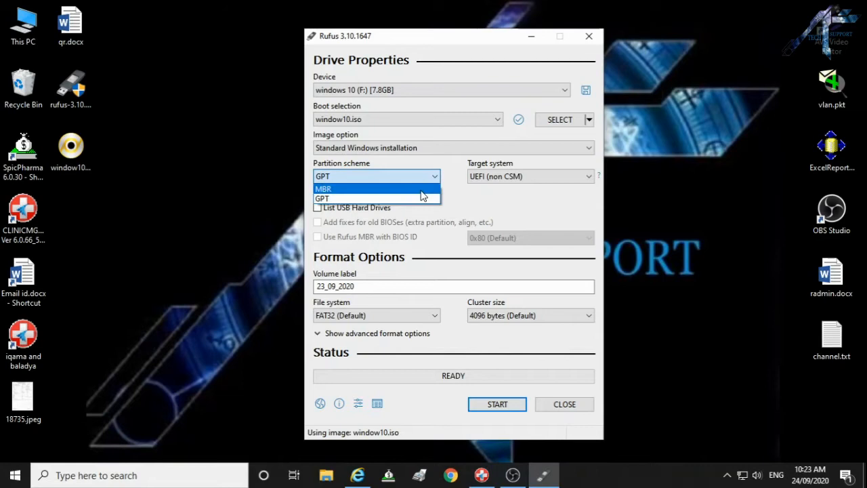
- Choose MBR as the partition scheme, giving BIOS target and NTFS
{"action": "left_click", "coordinate": [322, 189]}
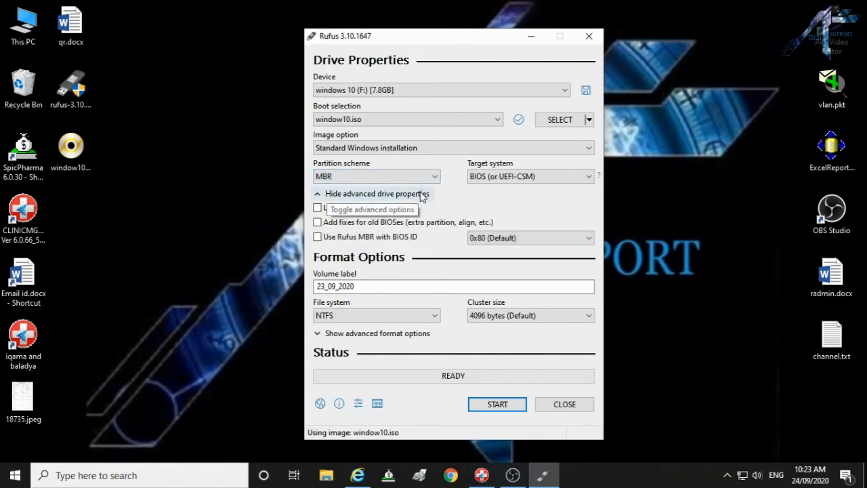
{"action": "mouse_move", "coordinate": [472, 393]}
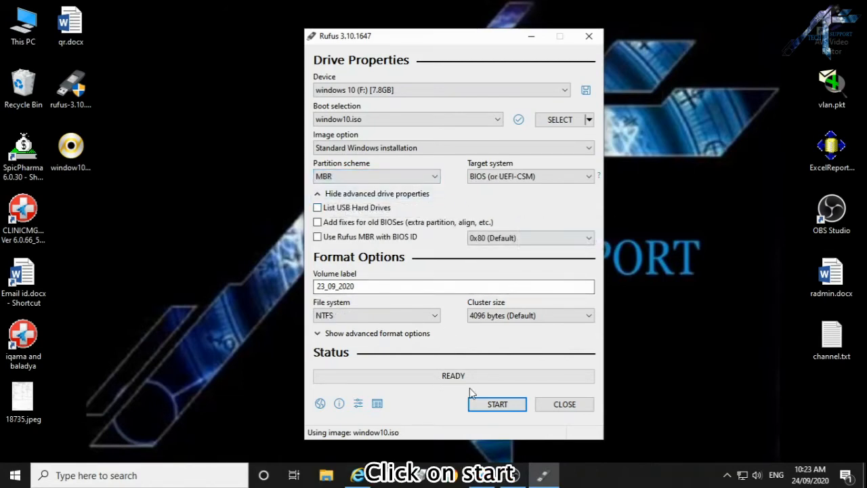
- Write the image to drive F:, accepting data erasure, and close Rufus when READY
{"action": "left_click", "coordinate": [497, 404]}
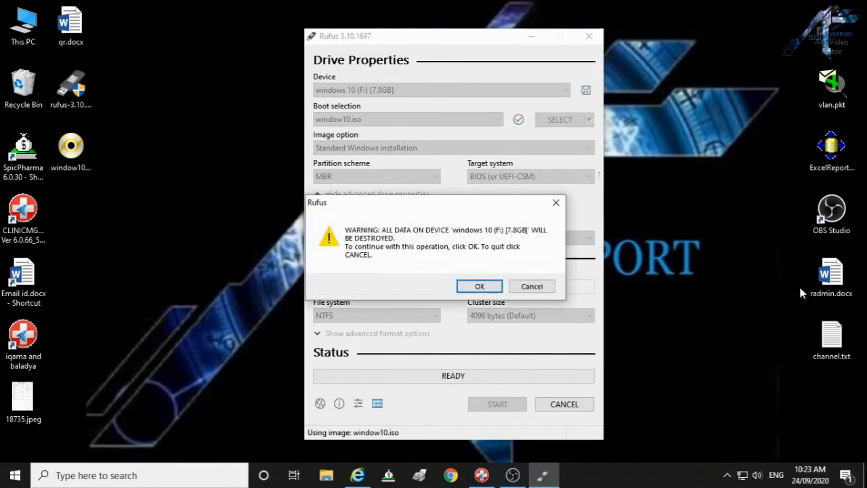
{"action": "left_click", "coordinate": [479, 286]}
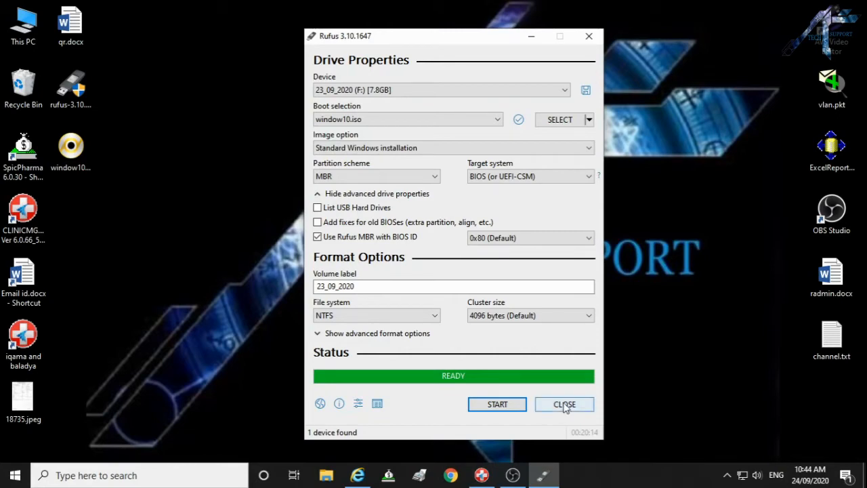
{"action": "left_click", "coordinate": [564, 404]}
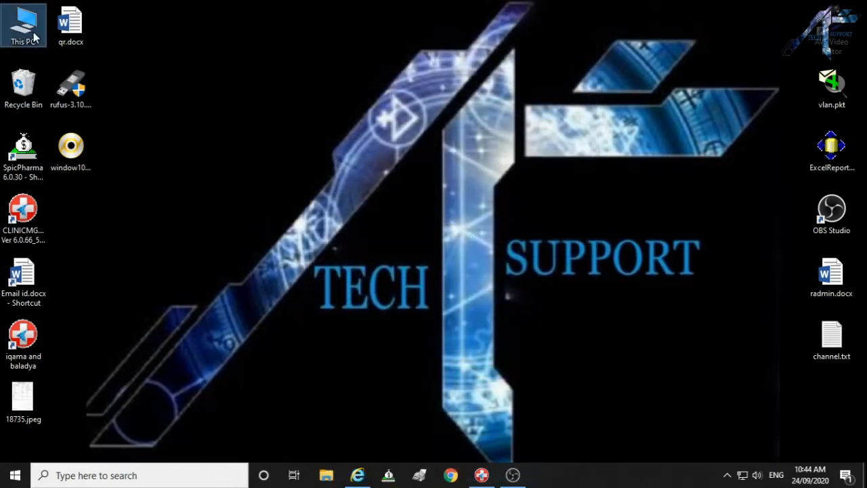
- Open This PC and right-click the 23_09_2020 (F:) drive
{"action": "double_click", "coordinate": [23, 24]}
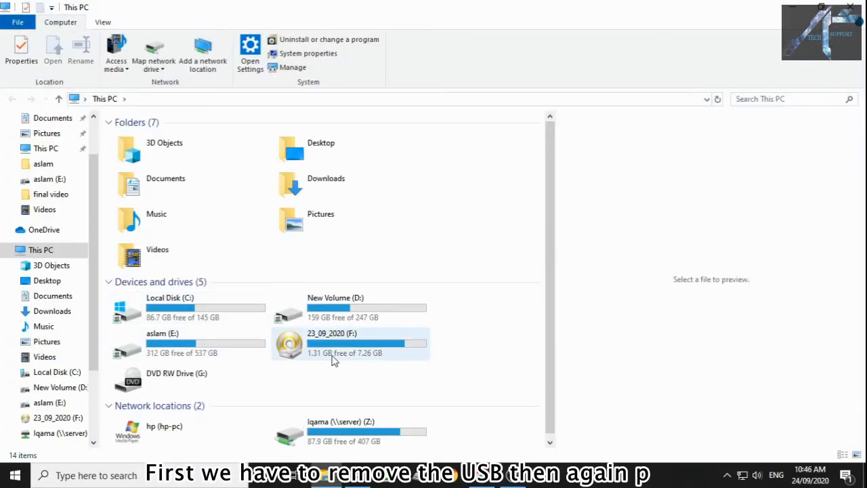
{"action": "mouse_move", "coordinate": [345, 353]}
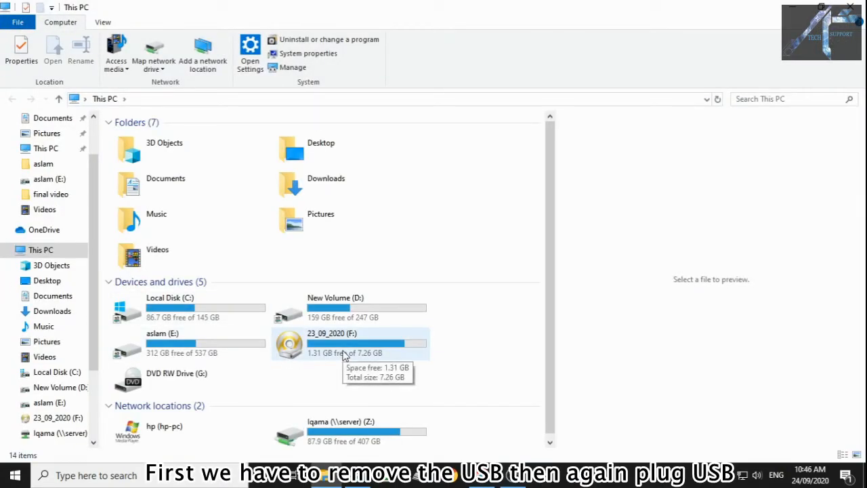
{"action": "left_click", "coordinate": [332, 342]}
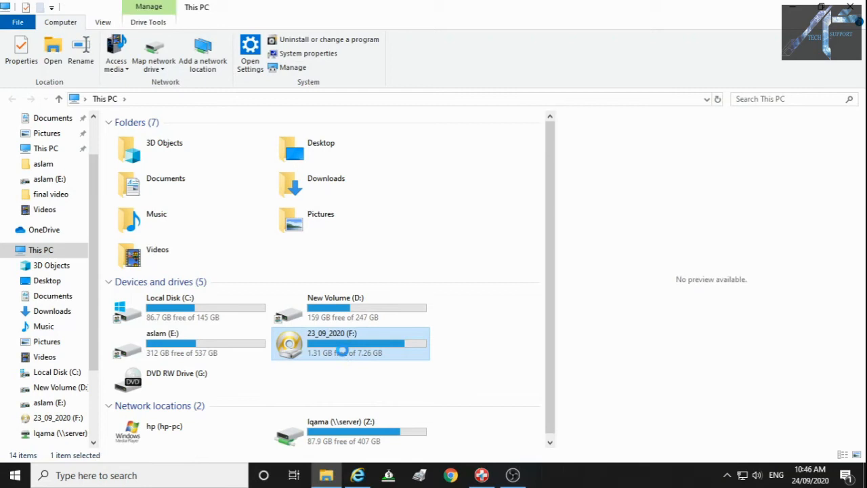
{"action": "right_click", "coordinate": [350, 343]}
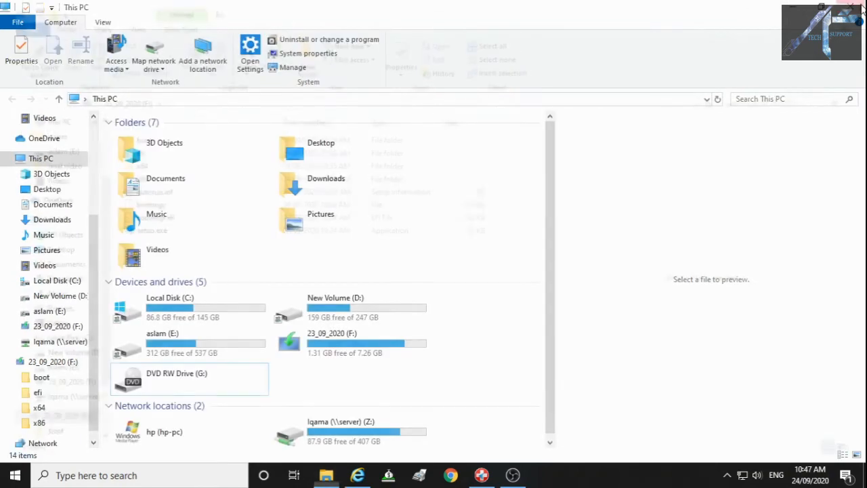
- Open drive F: and select setup.exe among its Windows setup files
{"action": "double_click", "coordinate": [332, 342]}
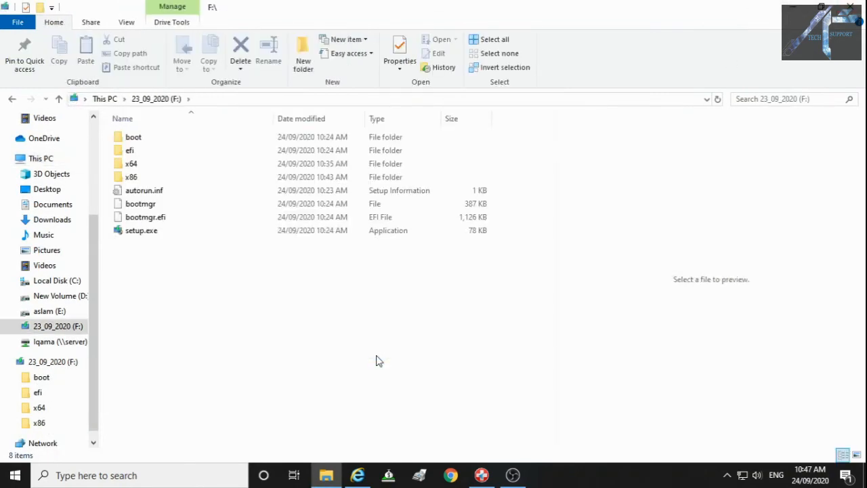
{"action": "left_click", "coordinate": [140, 230]}
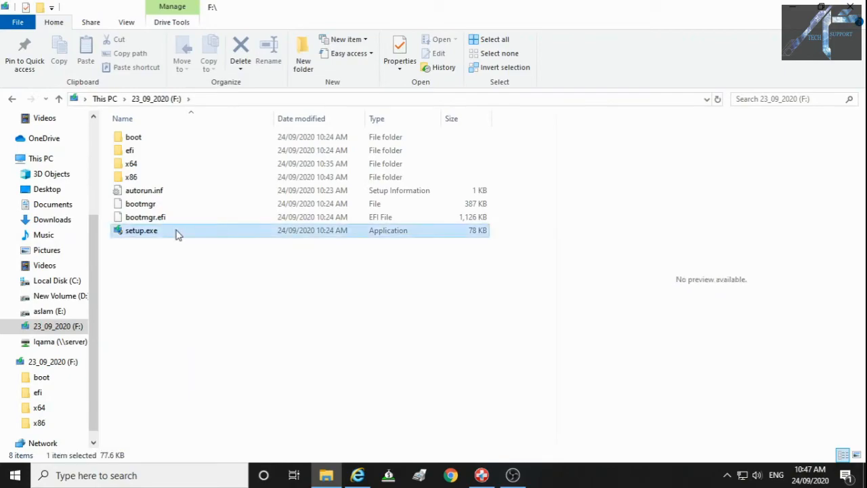